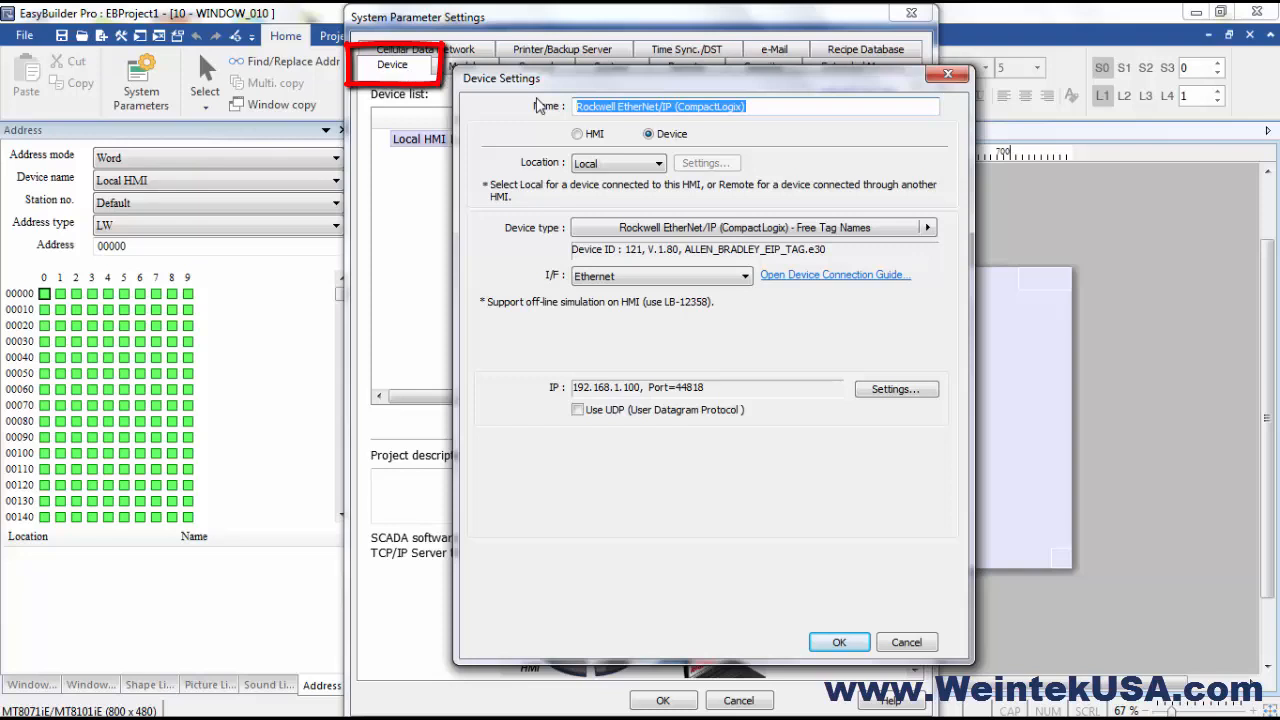
mouse_move(716, 356)
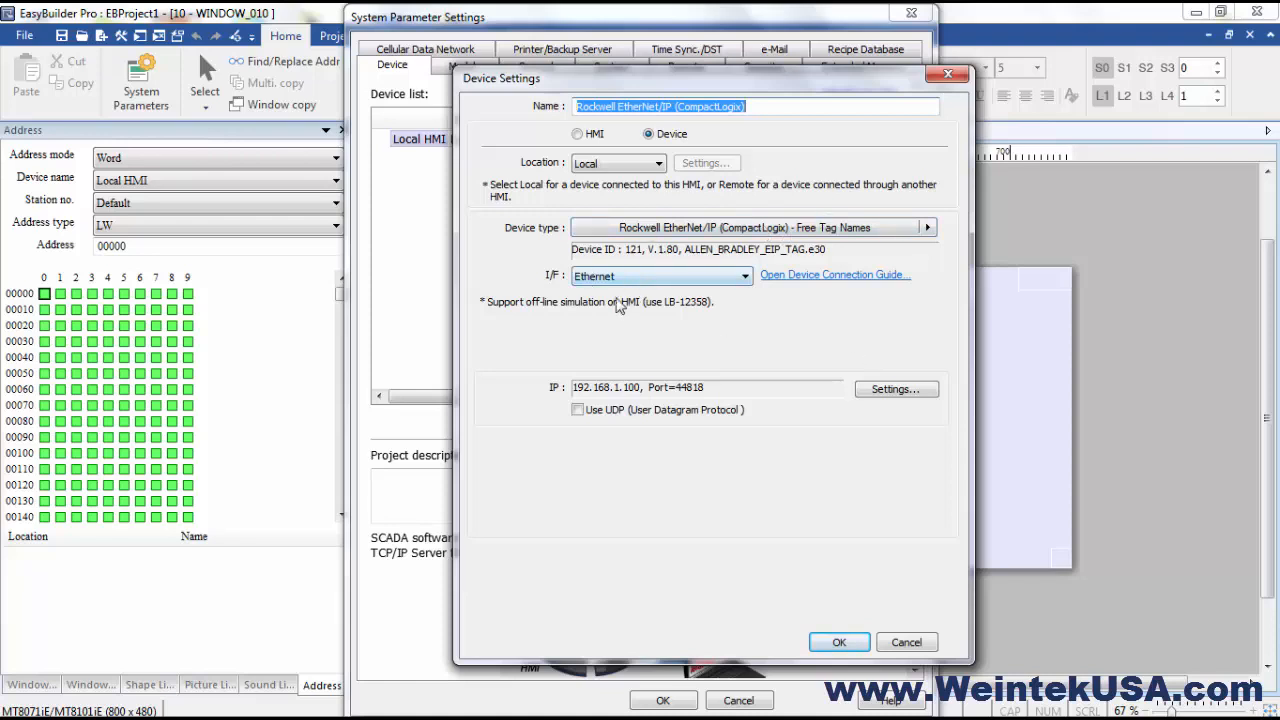
mouse_move(648, 364)
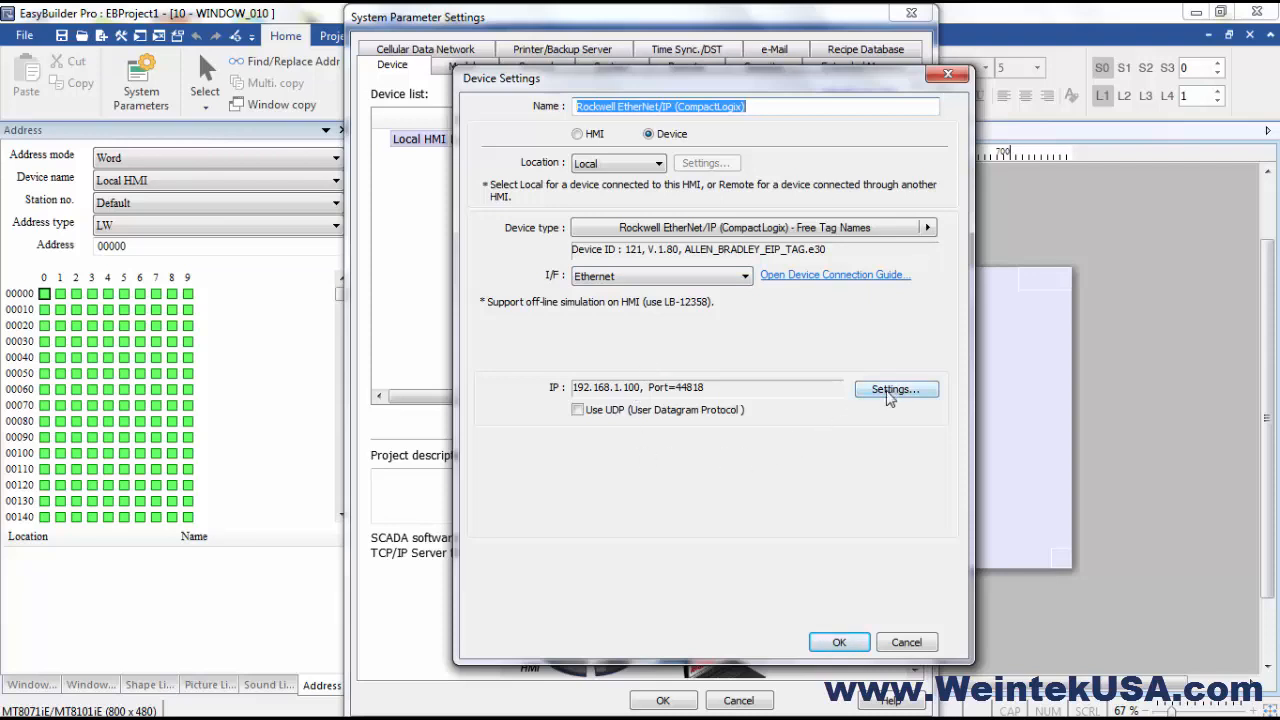
Bring up IP Address Settings for the CompactLogix device (192.168.1.100, port 44818).
left_click(892, 388)
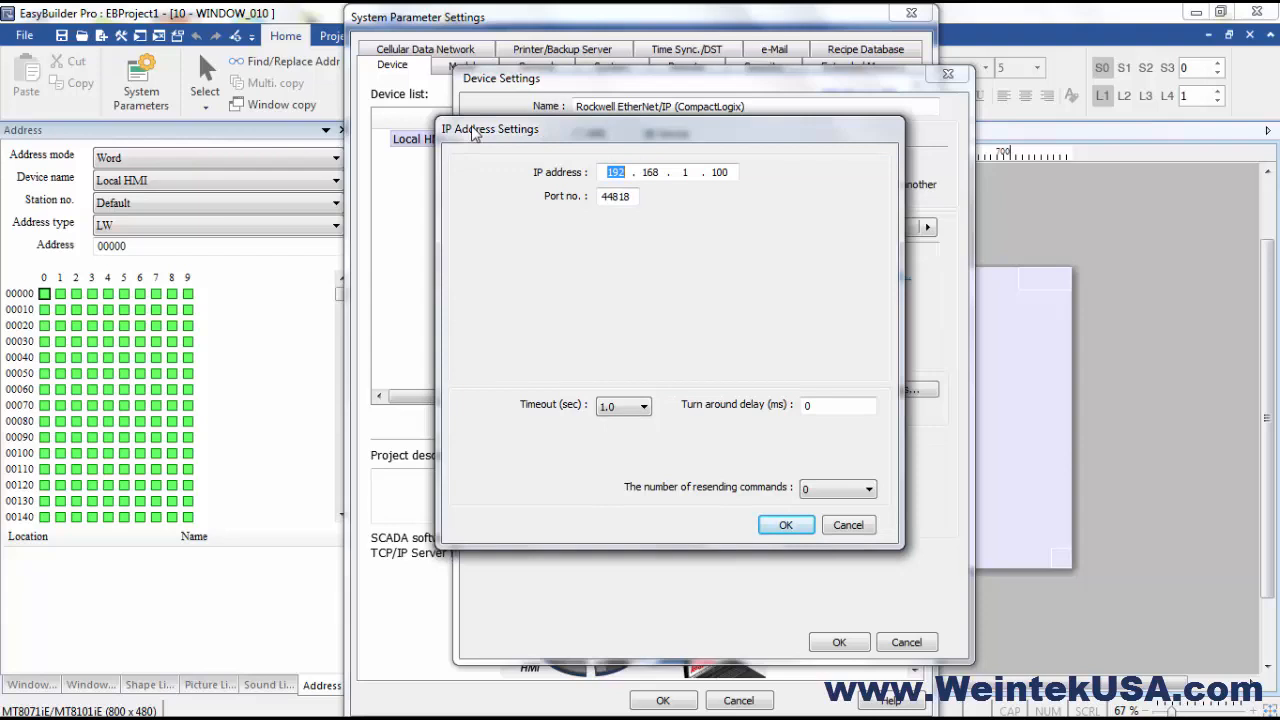
mouse_move(678, 398)
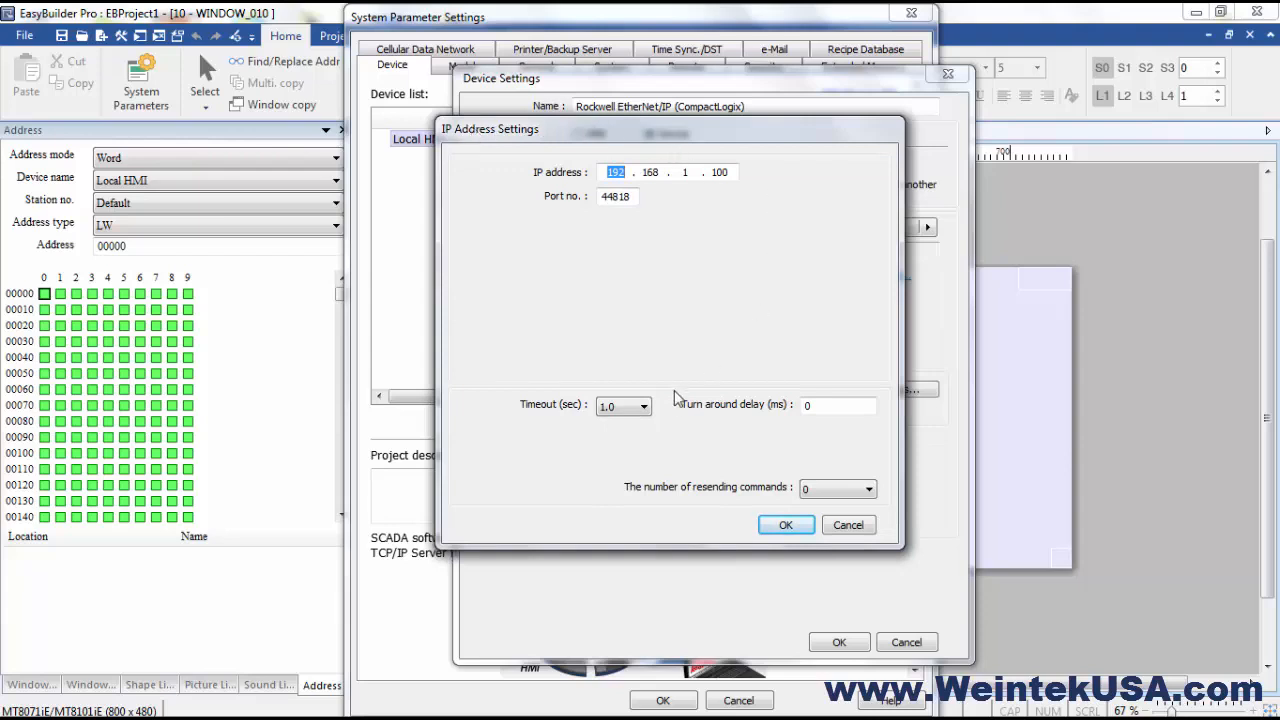
mouse_move(750, 424)
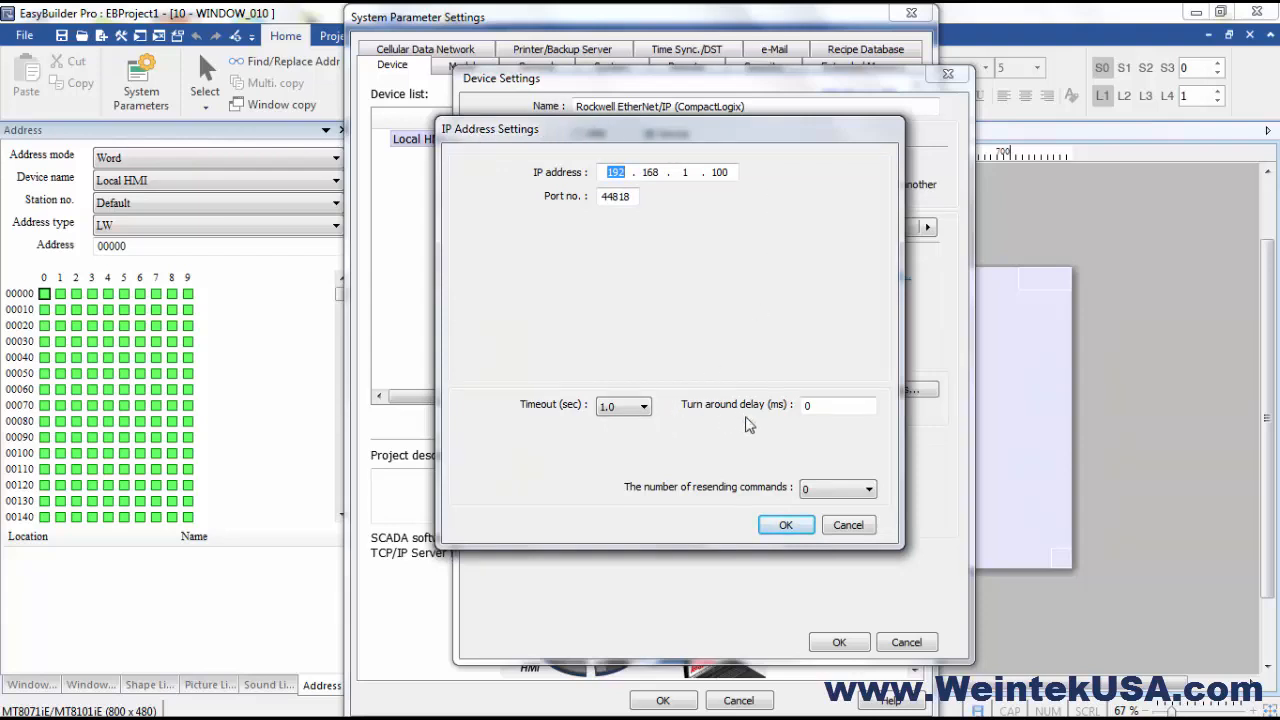
left_click(836, 404)
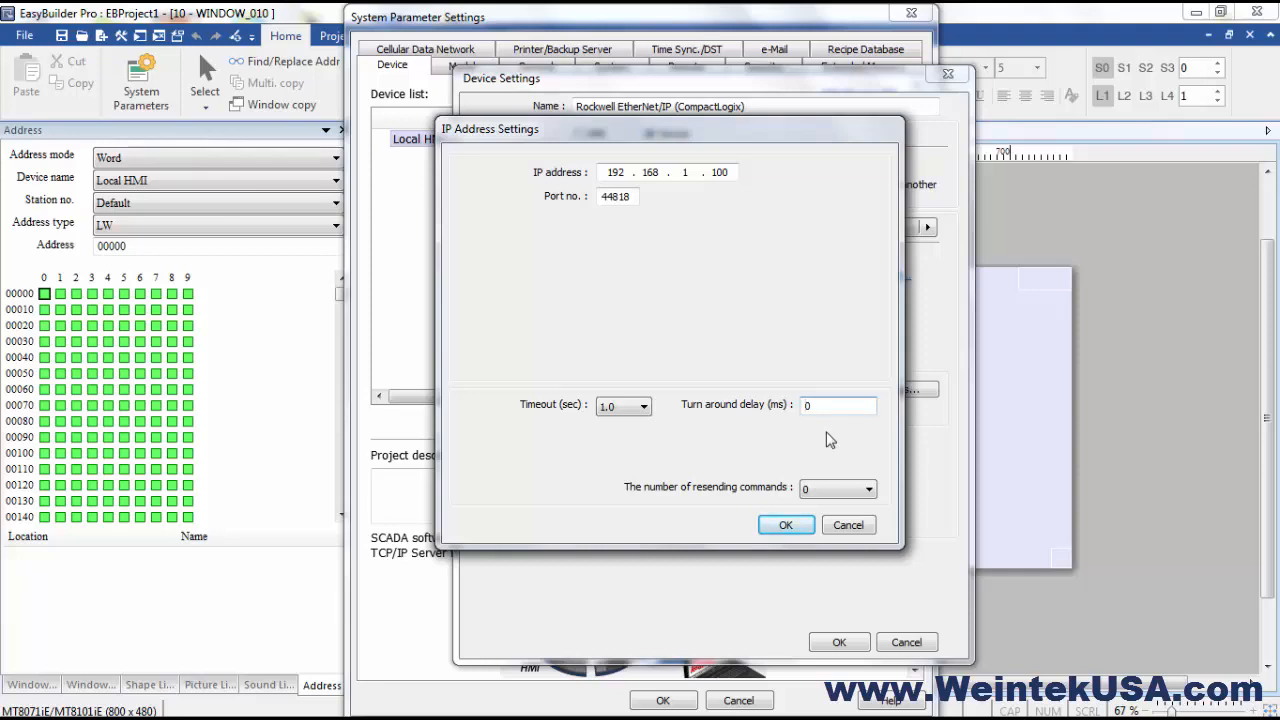
Change the turn around delay from 0 to 50 ms.
left_click(838, 404)
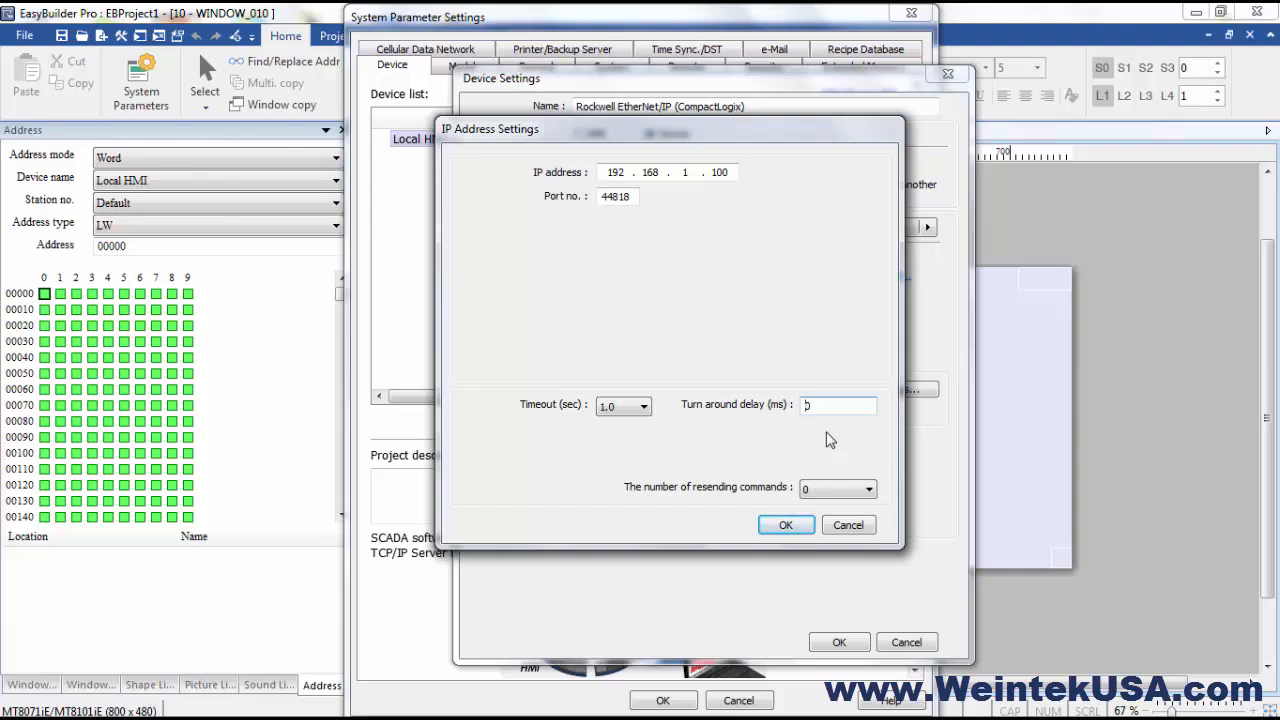
type("0")
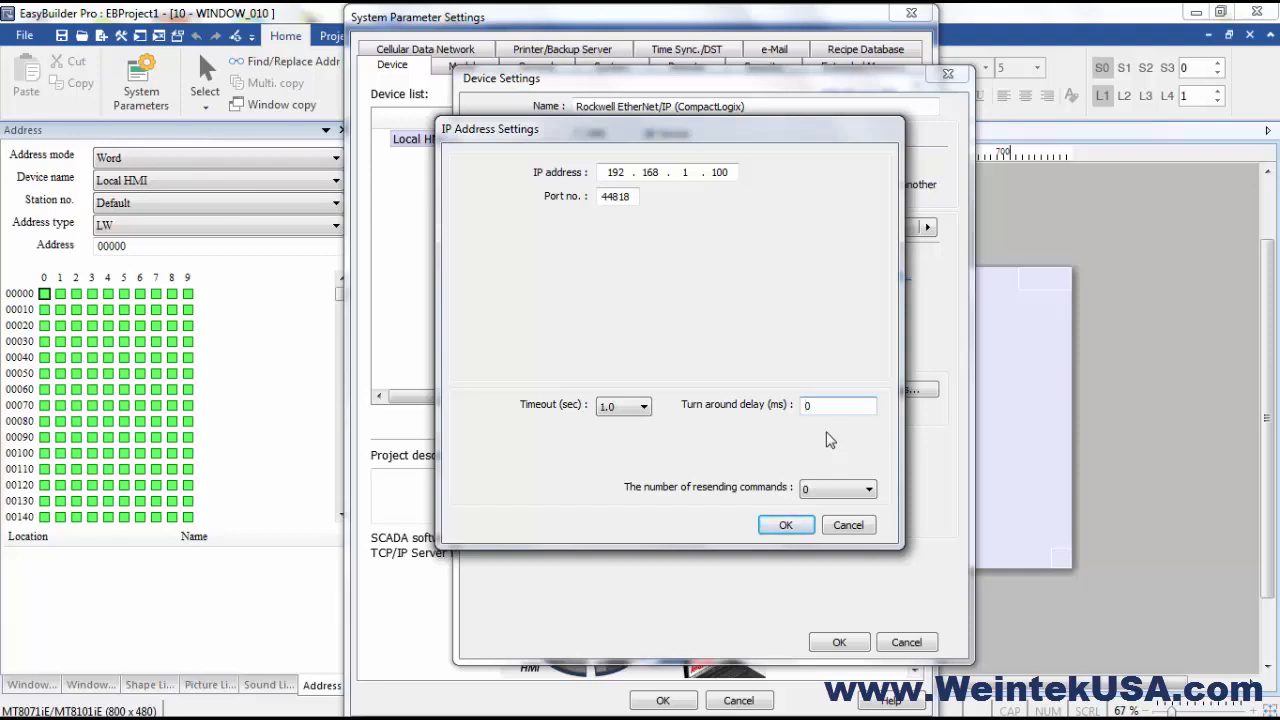
type("50")
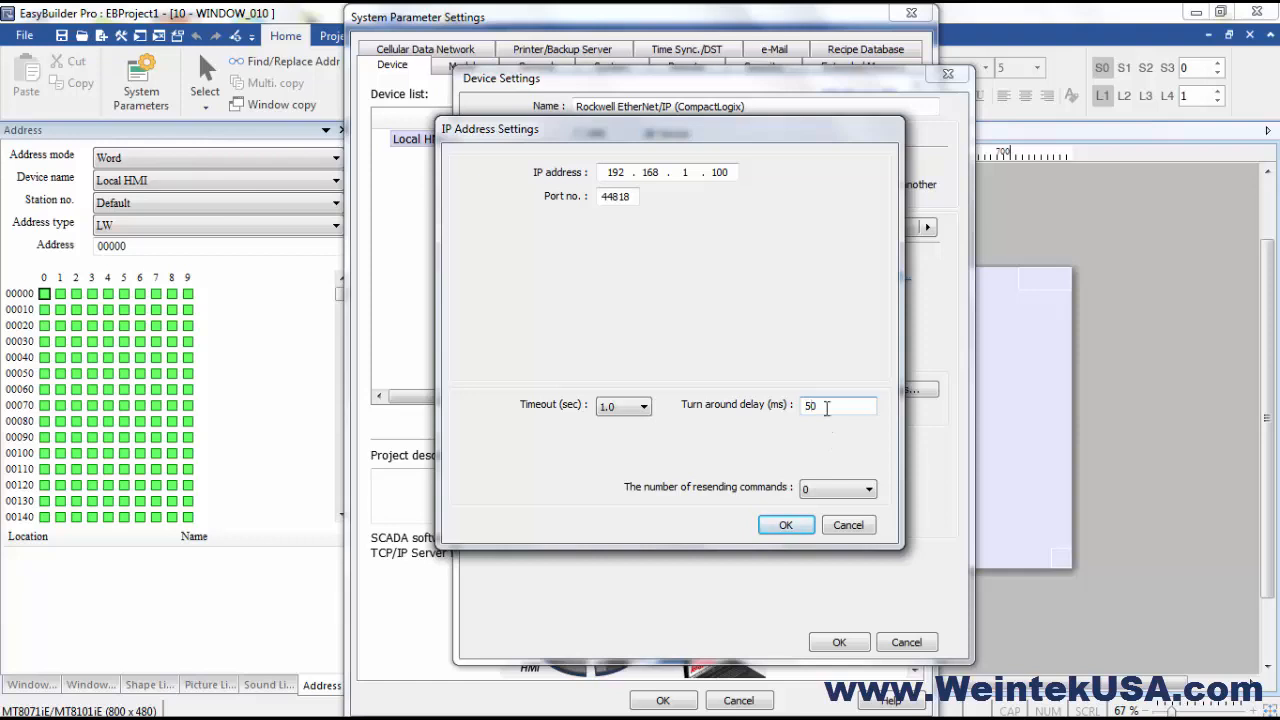